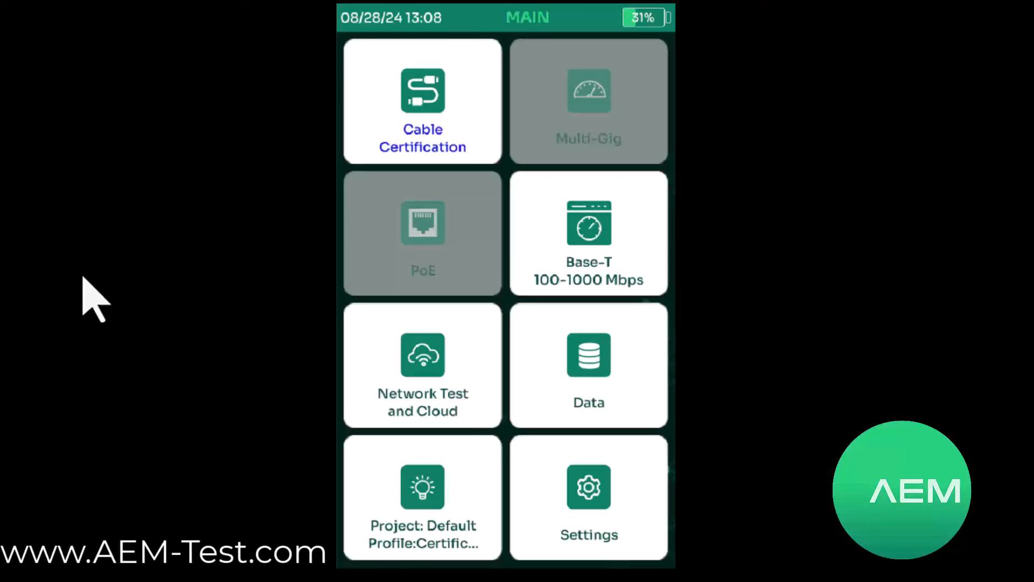
pyautogui.moveTo(89, 237)
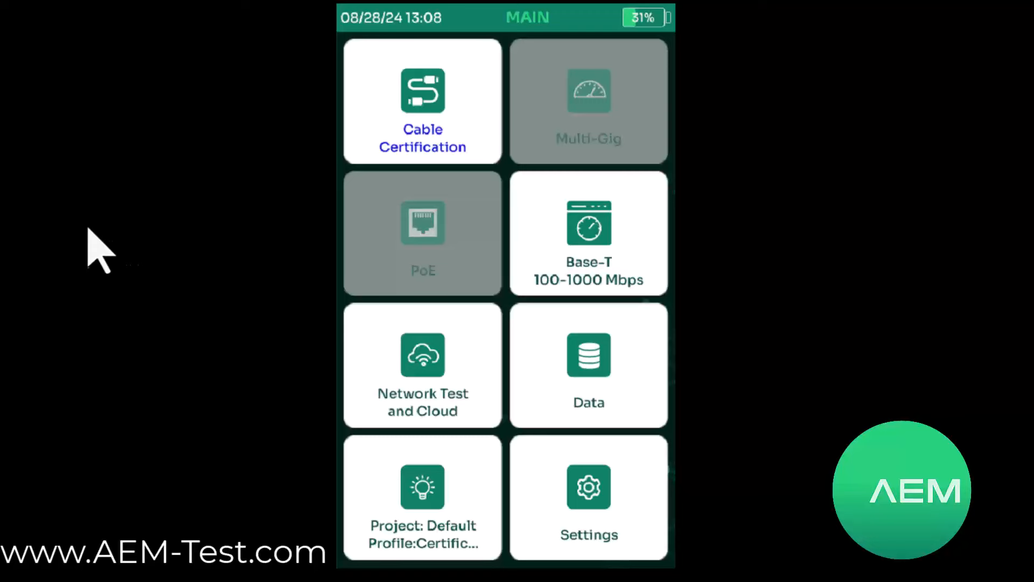
pyautogui.moveTo(136, 236)
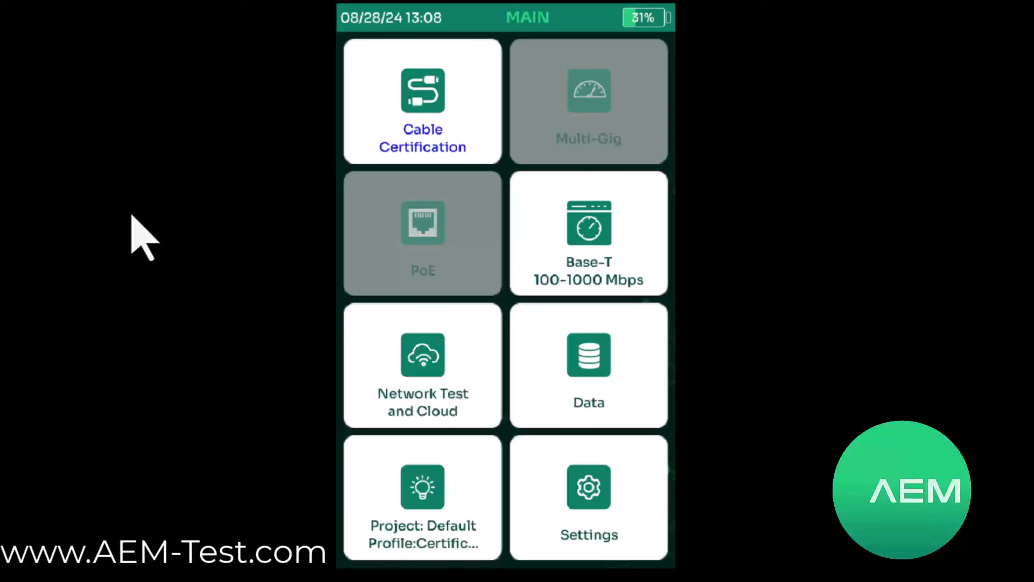
pyautogui.moveTo(493, 509)
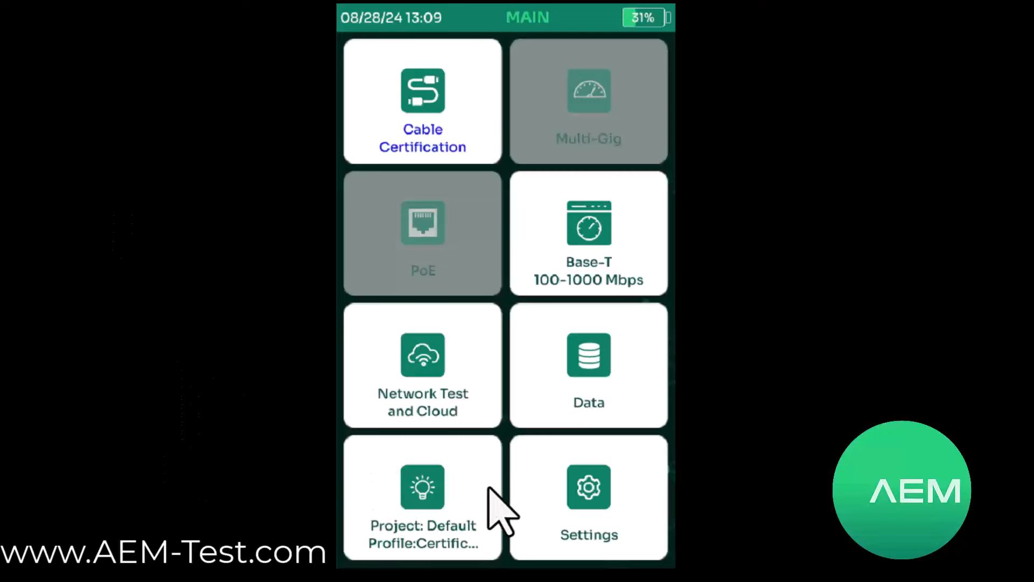
# Step: Switch Show Shield Integrity to On in Test Settings and back out to the main menu
pyautogui.click(589, 493)
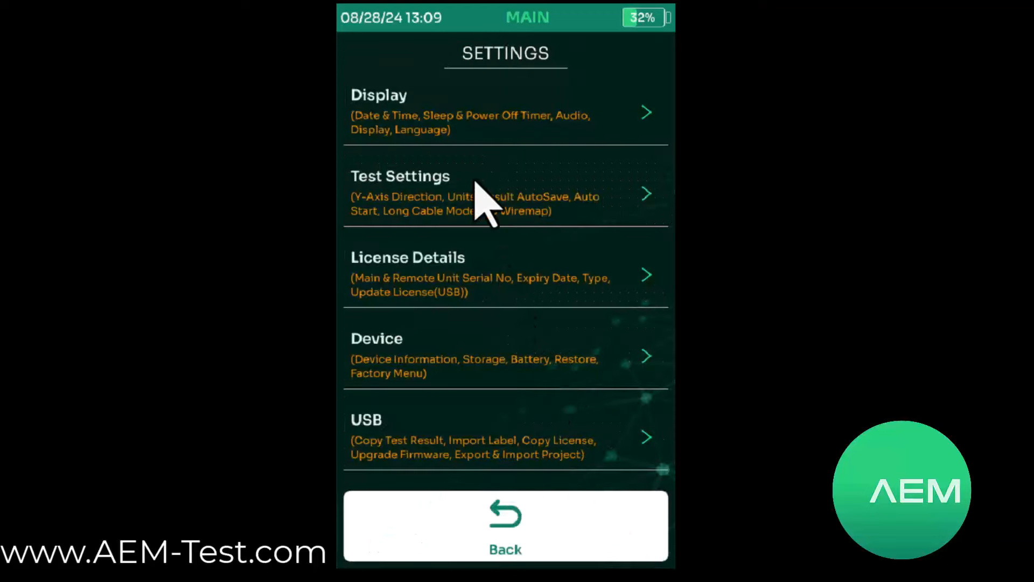
pyautogui.click(483, 196)
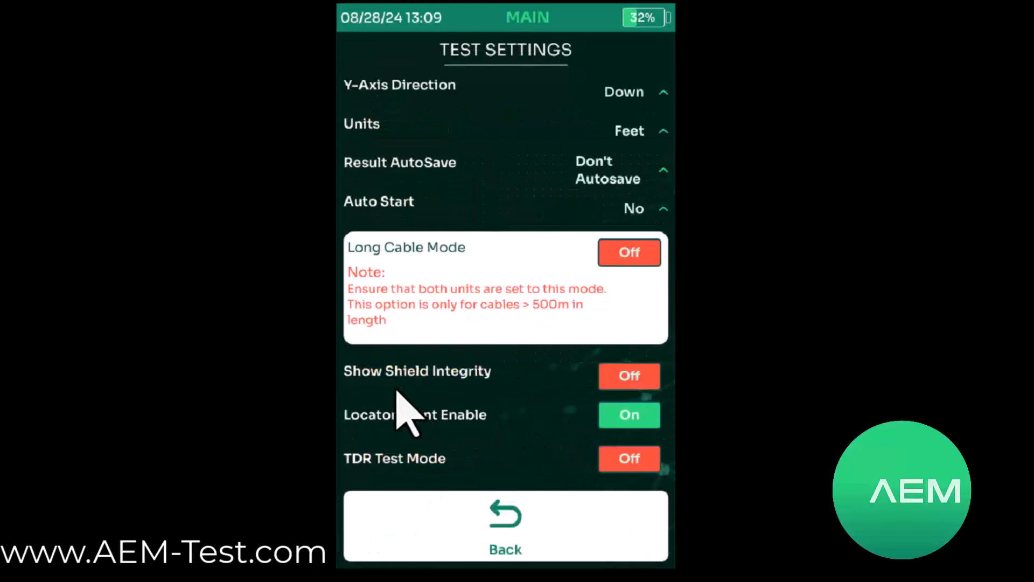
pyautogui.click(629, 375)
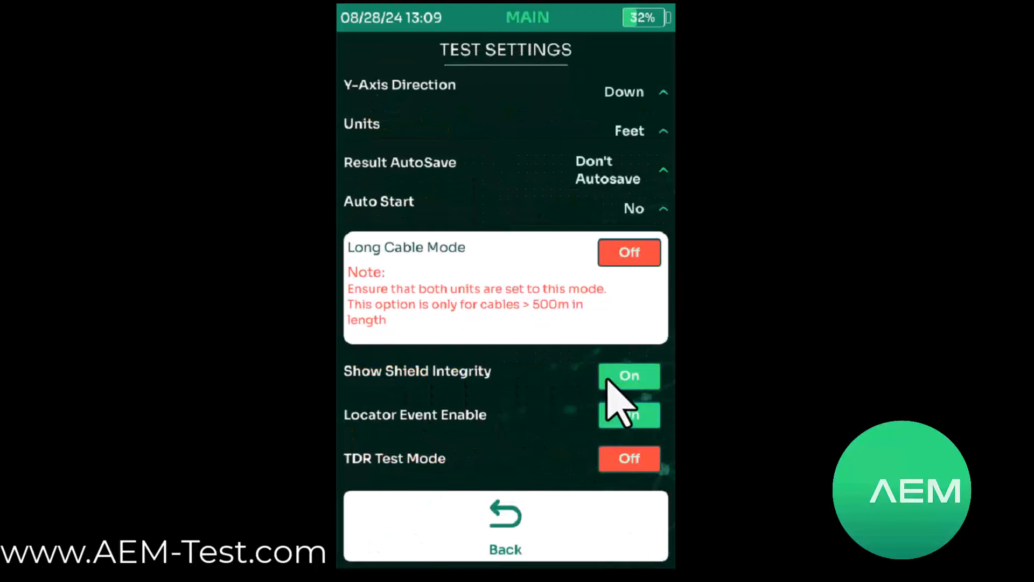
pyautogui.click(502, 527)
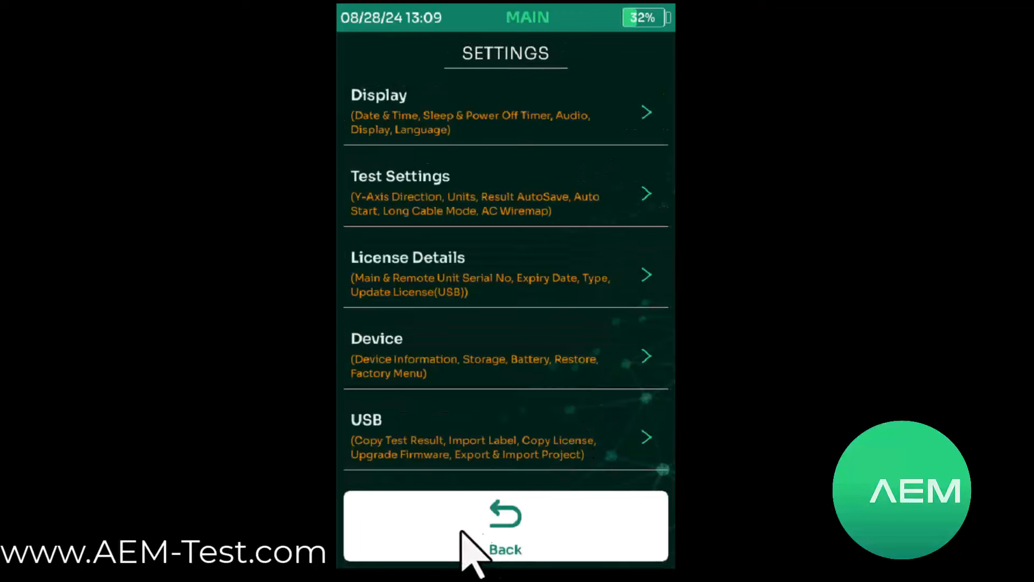
pyautogui.click(502, 524)
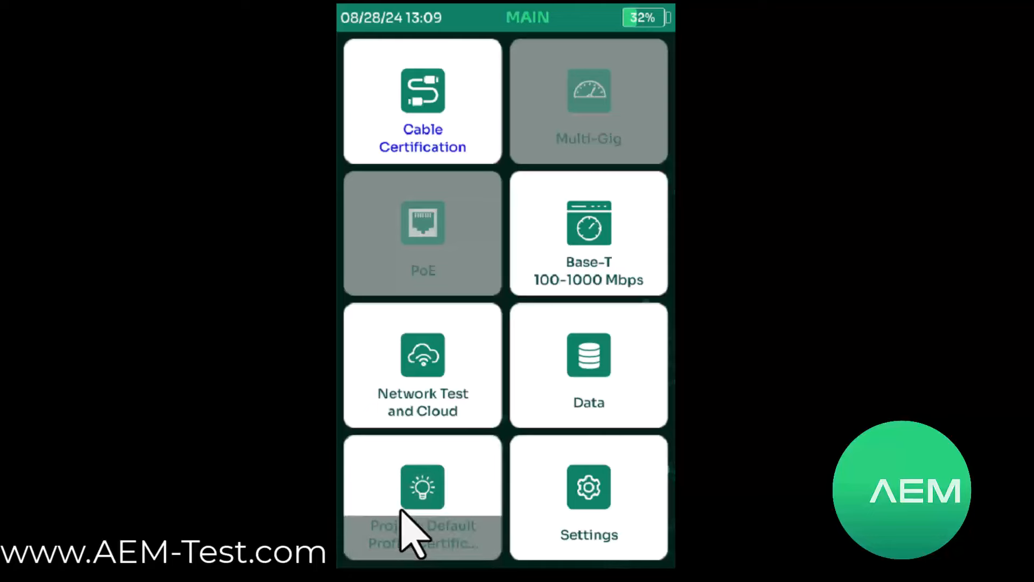
# Step: Choose Generic Shielded > CAT 6 FTP as the Default project's cable and return to the main menu
pyautogui.click(421, 504)
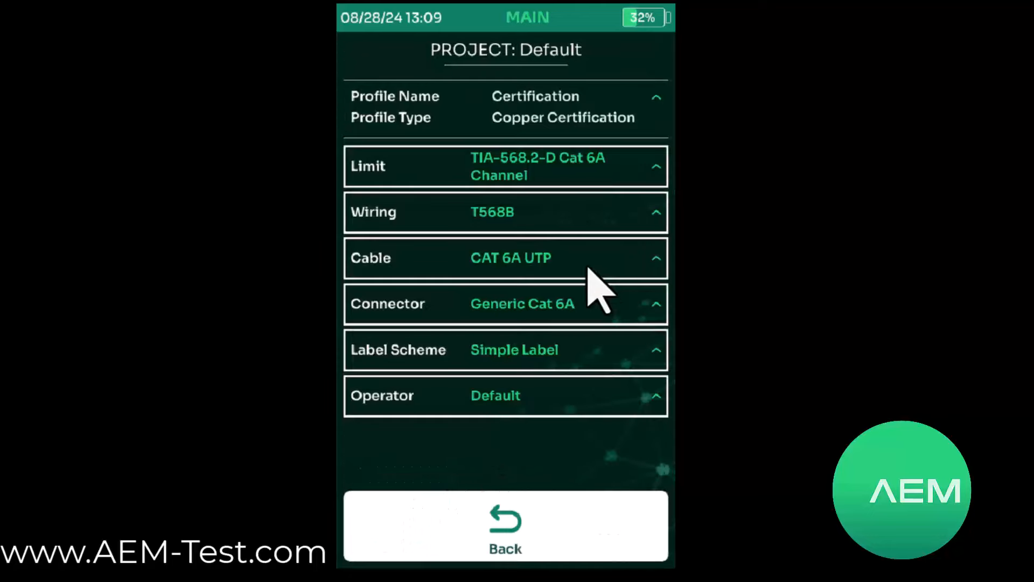
pyautogui.click(510, 257)
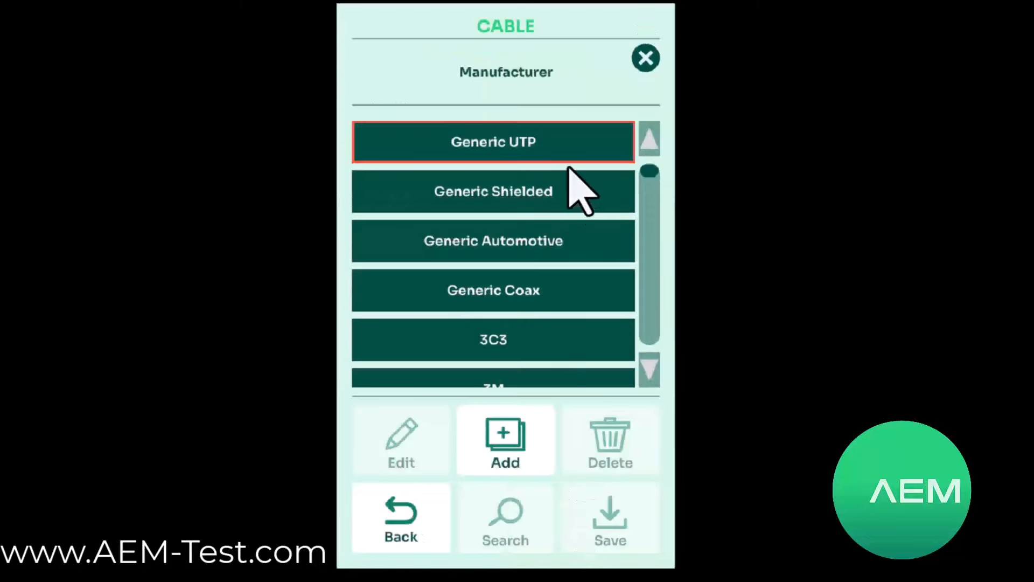
pyautogui.click(494, 191)
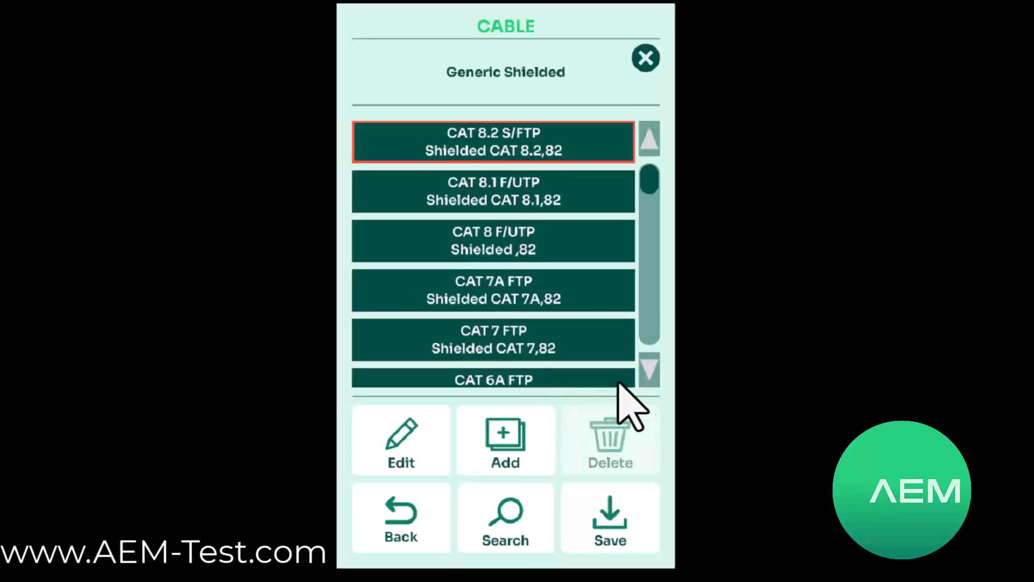
pyautogui.click(494, 276)
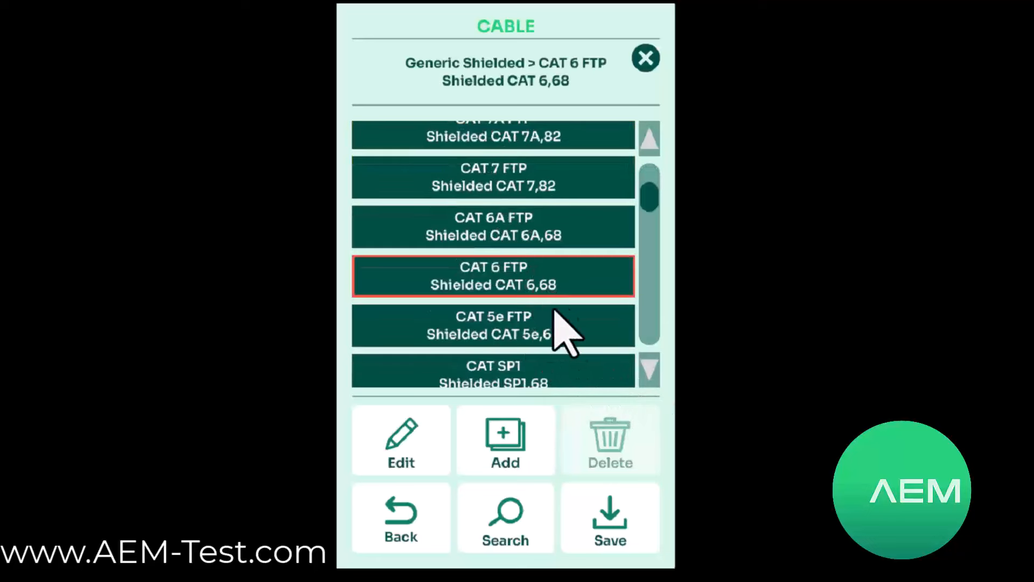
pyautogui.click(494, 275)
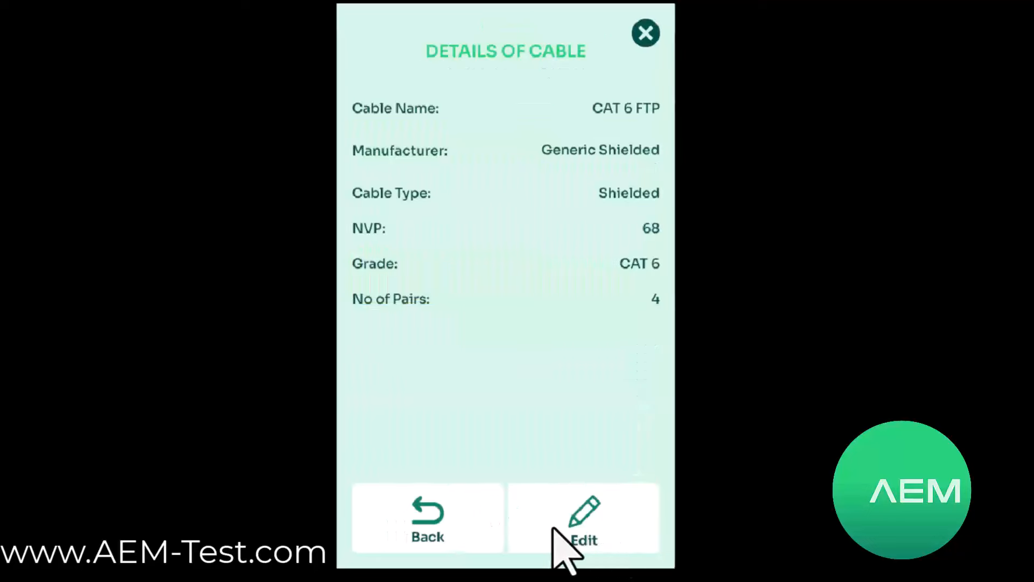
pyautogui.click(427, 528)
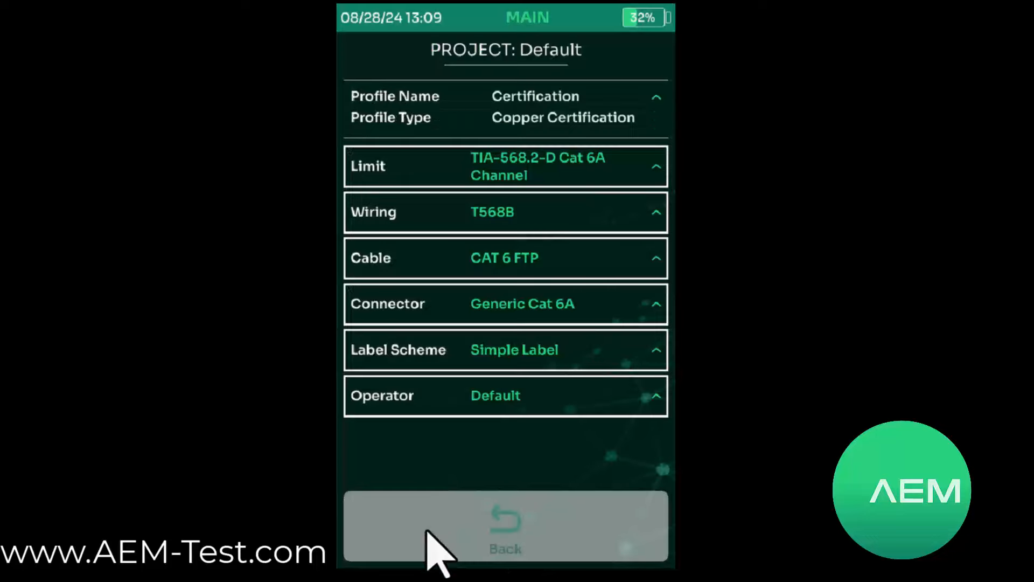
pyautogui.click(507, 527)
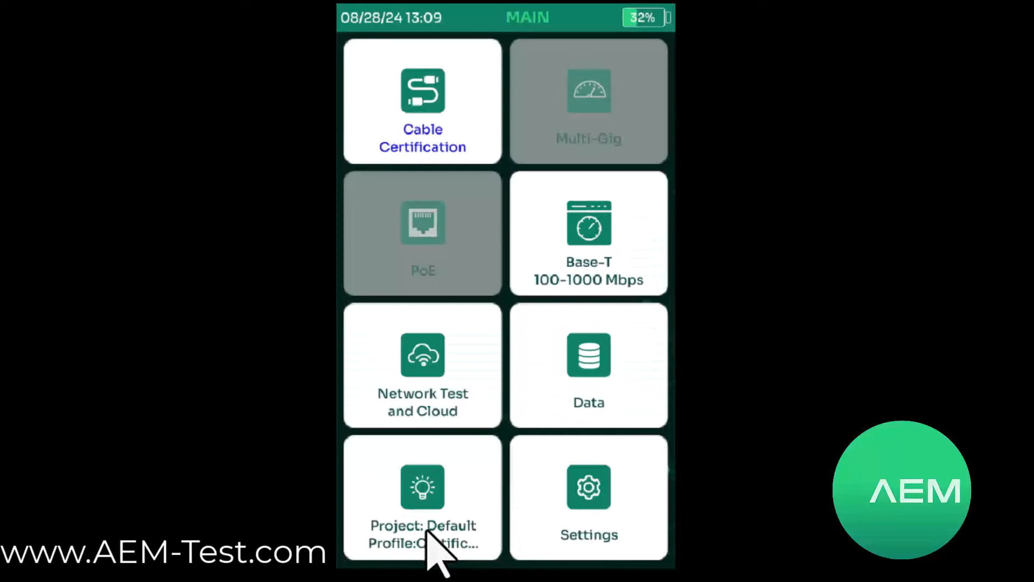
pyautogui.click(422, 102)
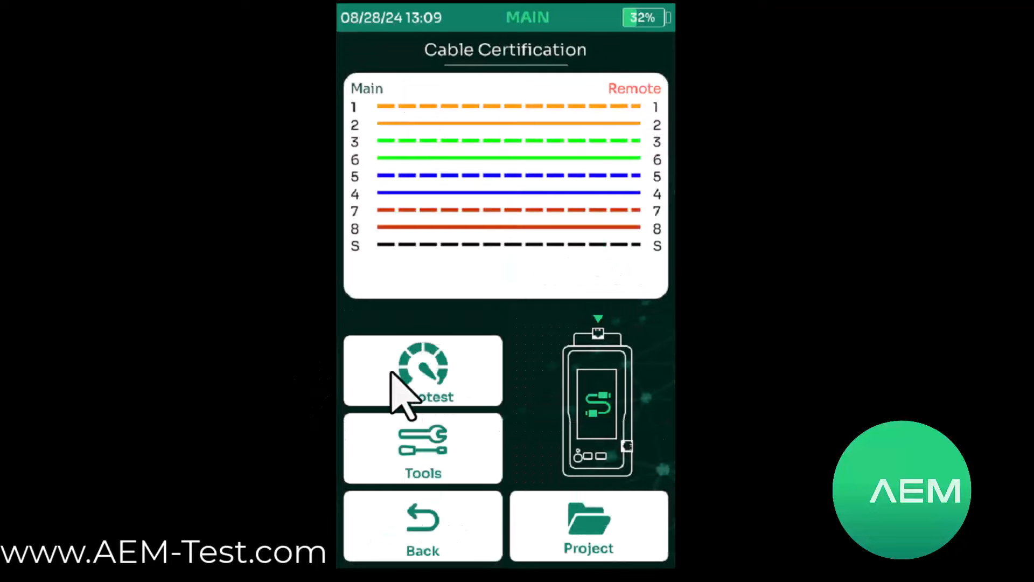
pyautogui.click(422, 370)
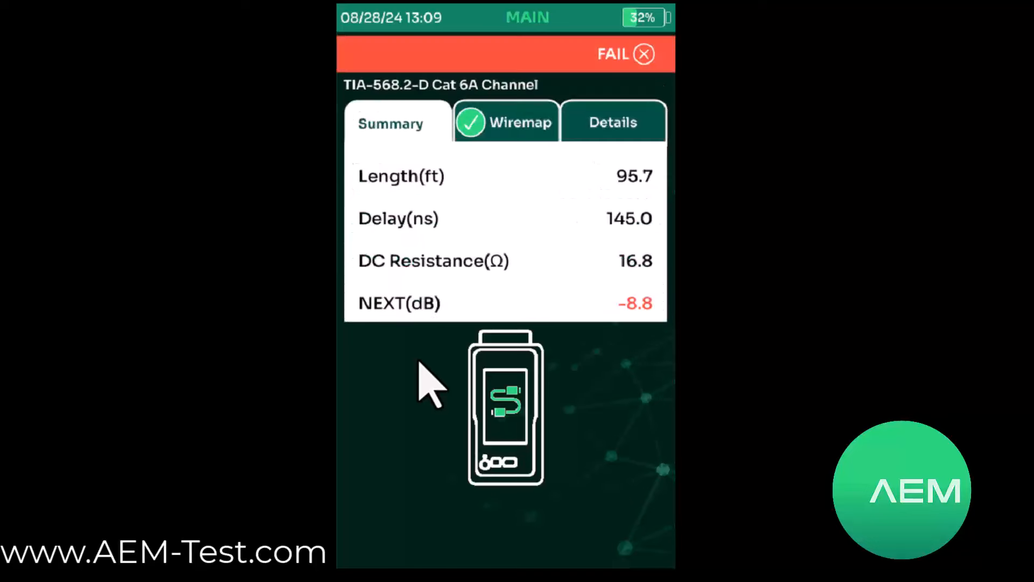
pyautogui.scroll(-3)
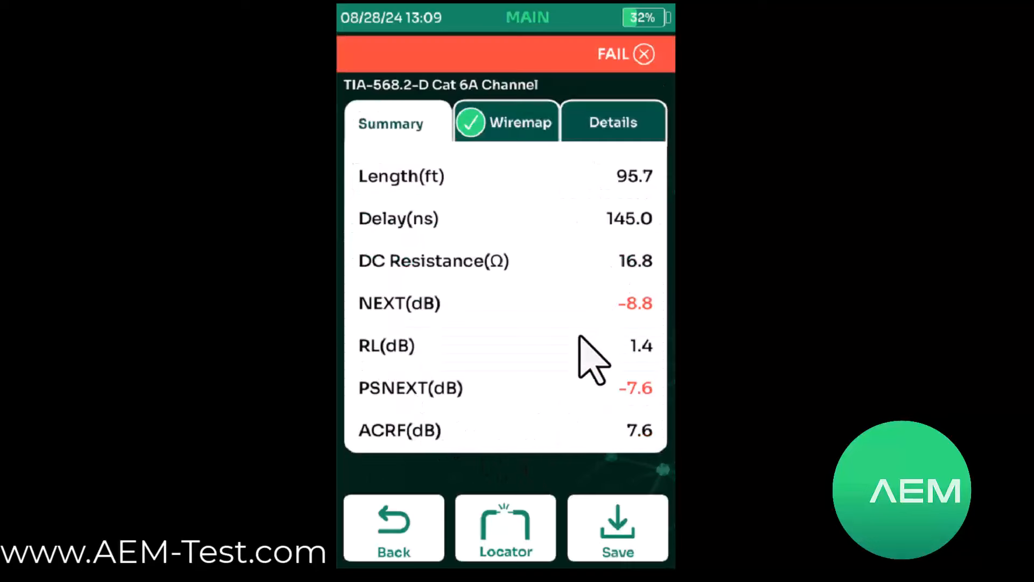
pyautogui.moveTo(507, 146)
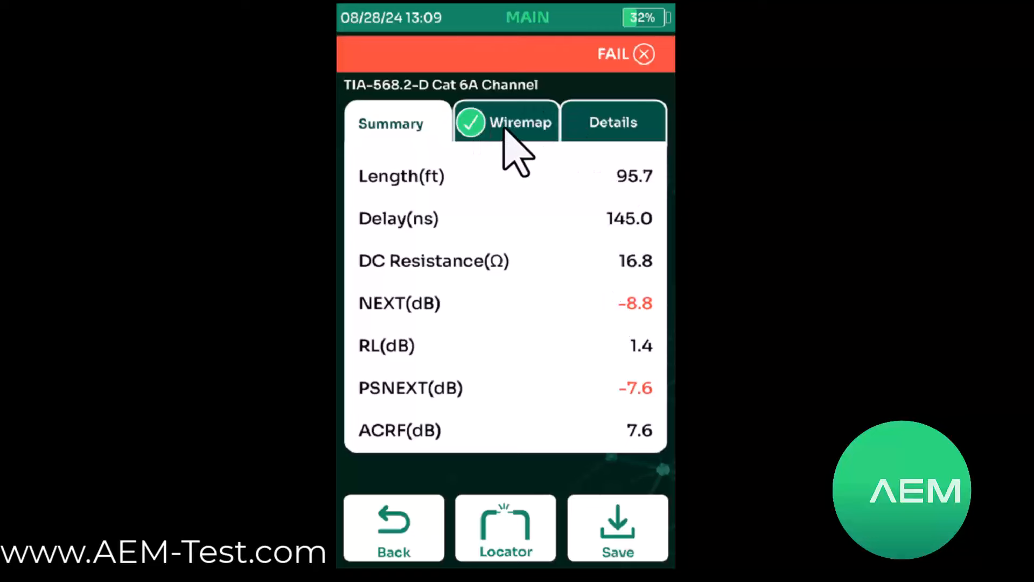
# Step: Review the Wiremap shield fault distances, then reach Shield Locator in the Details results list
pyautogui.click(521, 121)
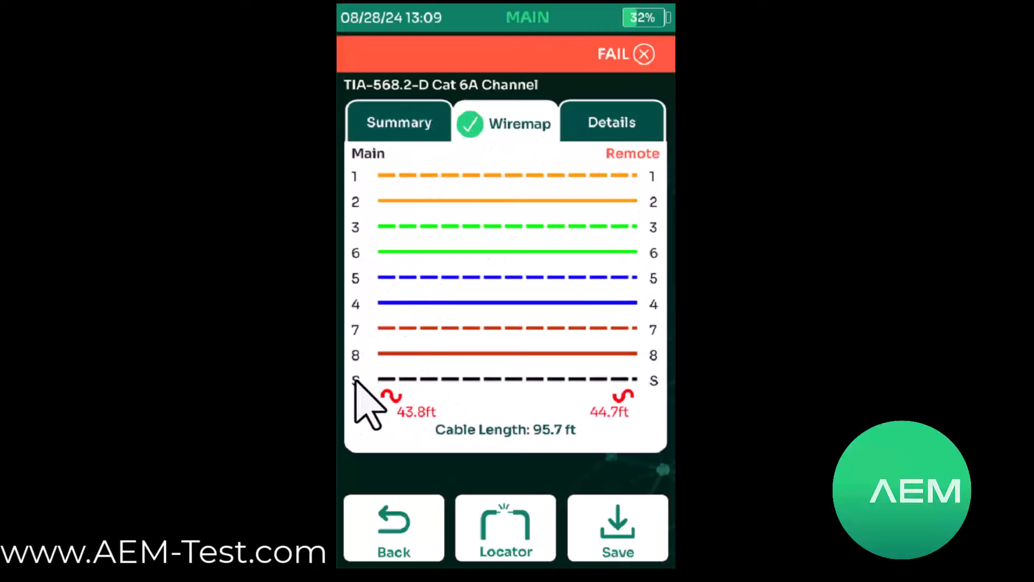
pyautogui.moveTo(388, 413)
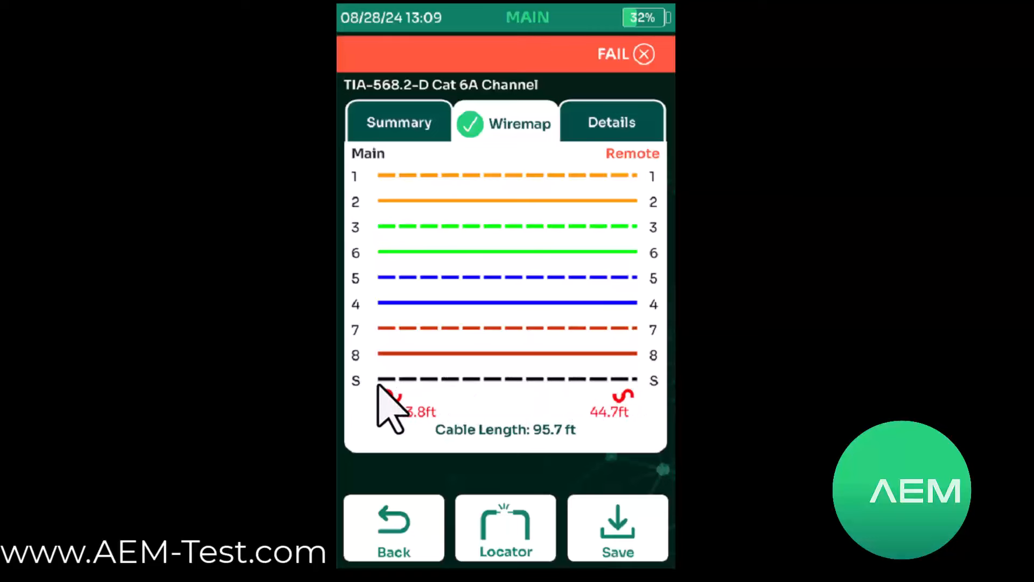
pyautogui.moveTo(406, 448)
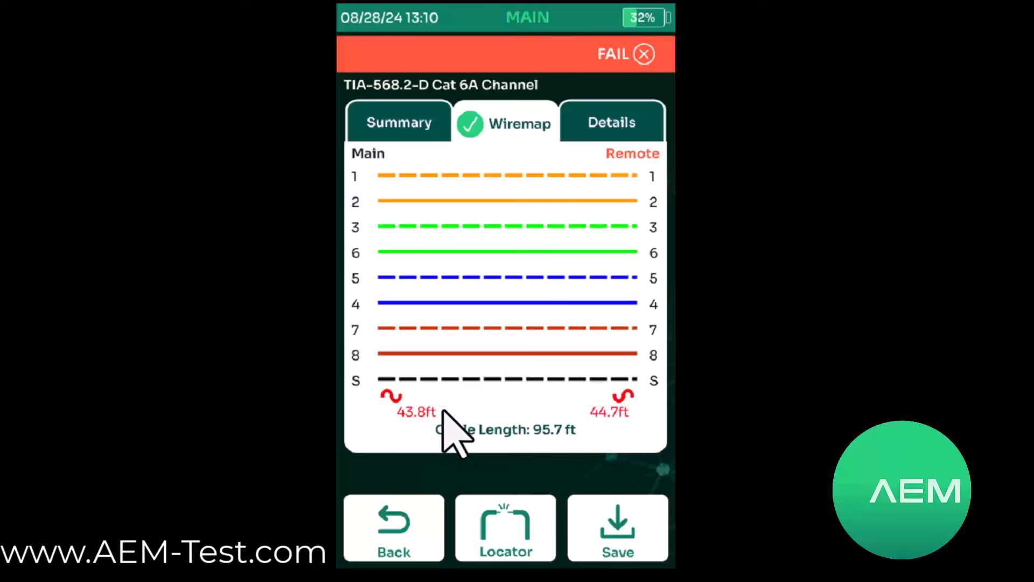
pyautogui.moveTo(633, 430)
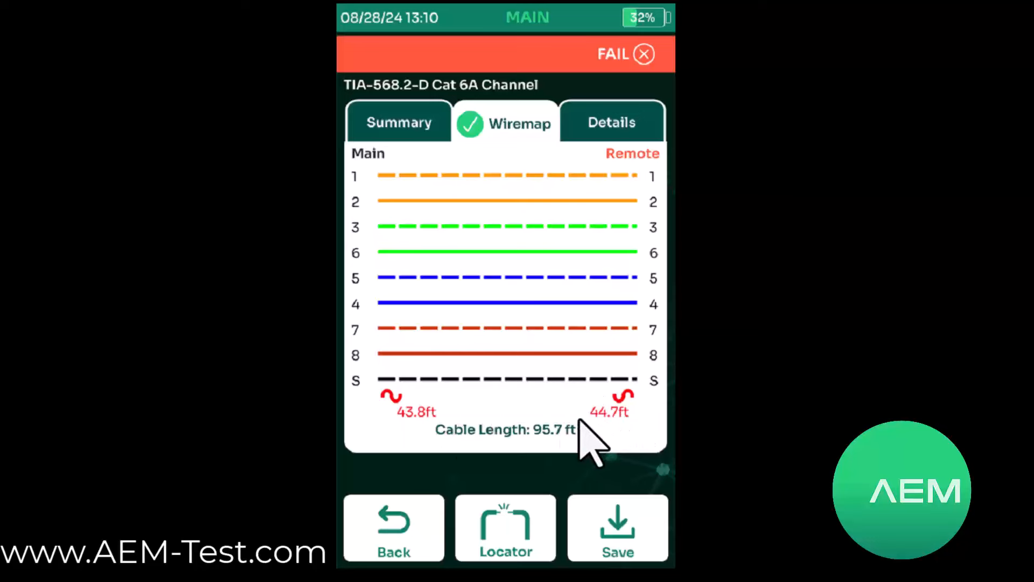
pyautogui.moveTo(414, 390)
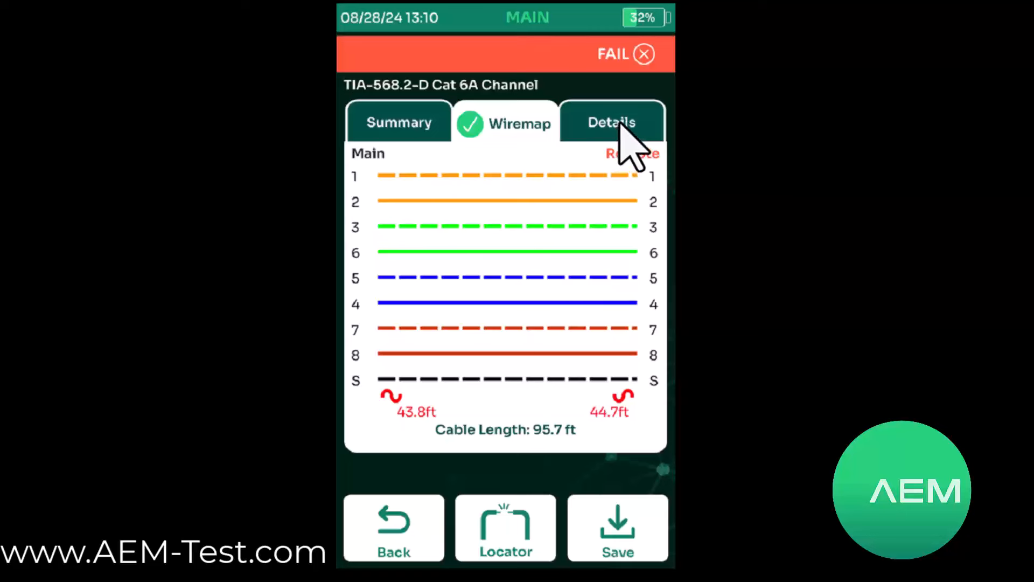
pyautogui.click(610, 122)
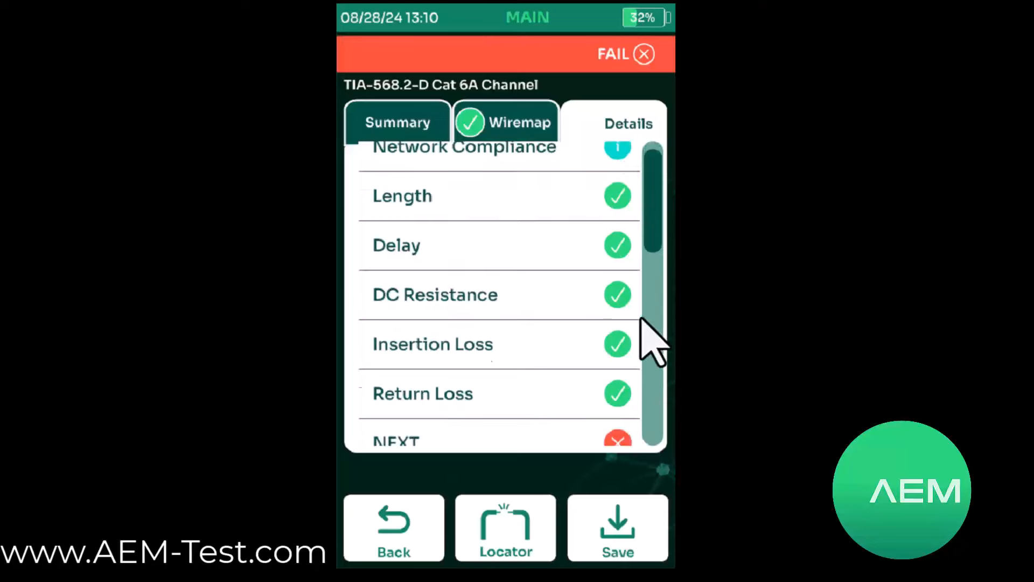
pyautogui.scroll(-3)
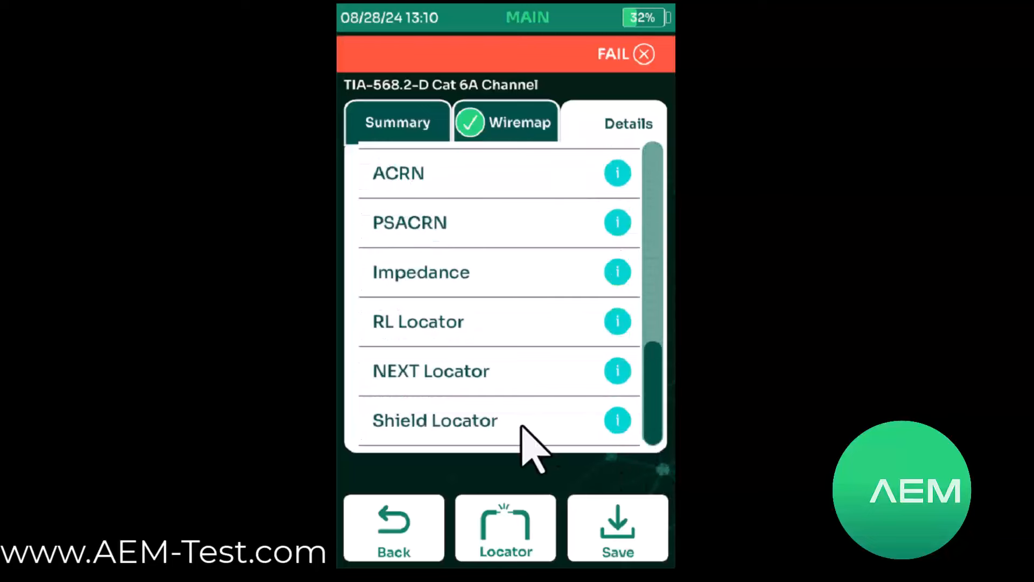
pyautogui.click(435, 420)
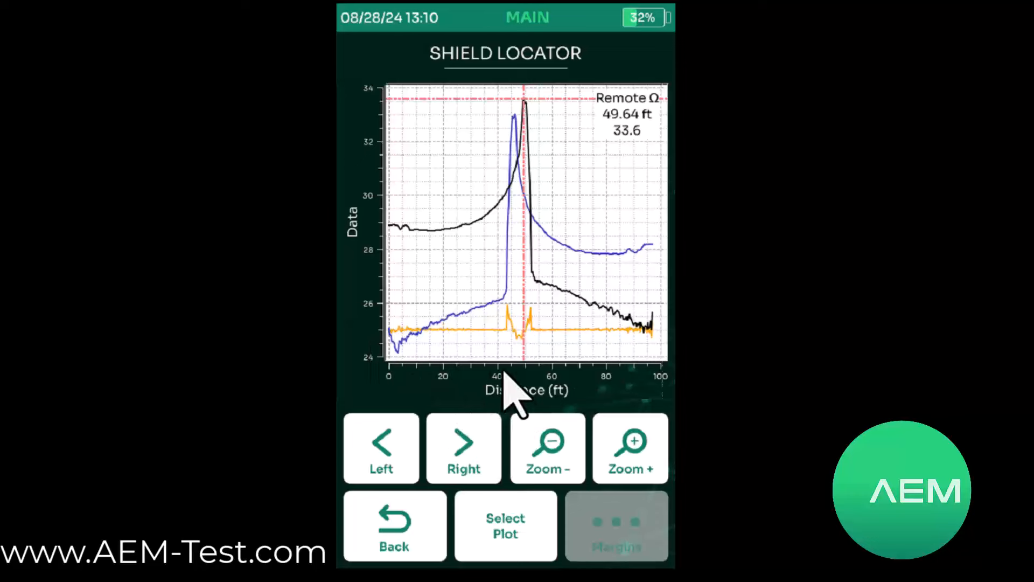
pyautogui.moveTo(512, 353)
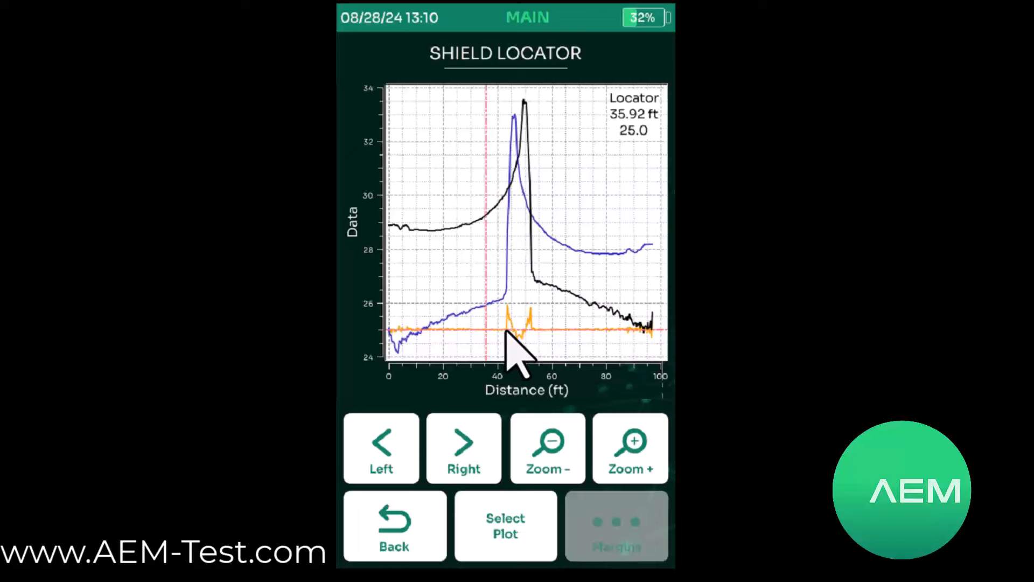
# Step: Place the locator marker near 43 ft and step it across the shield peak to 52.58 ft
pyautogui.click(463, 447)
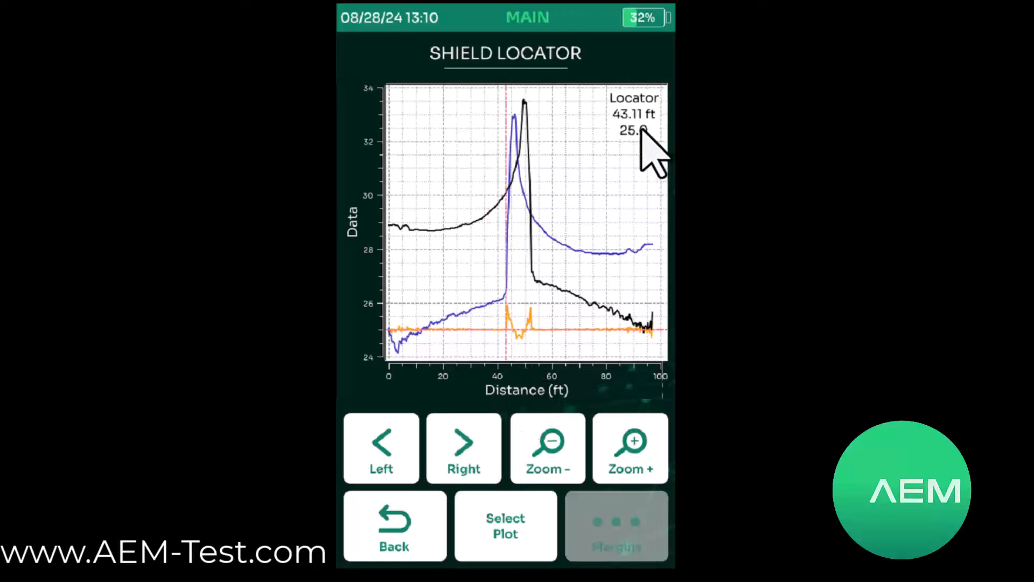
pyautogui.moveTo(525, 321)
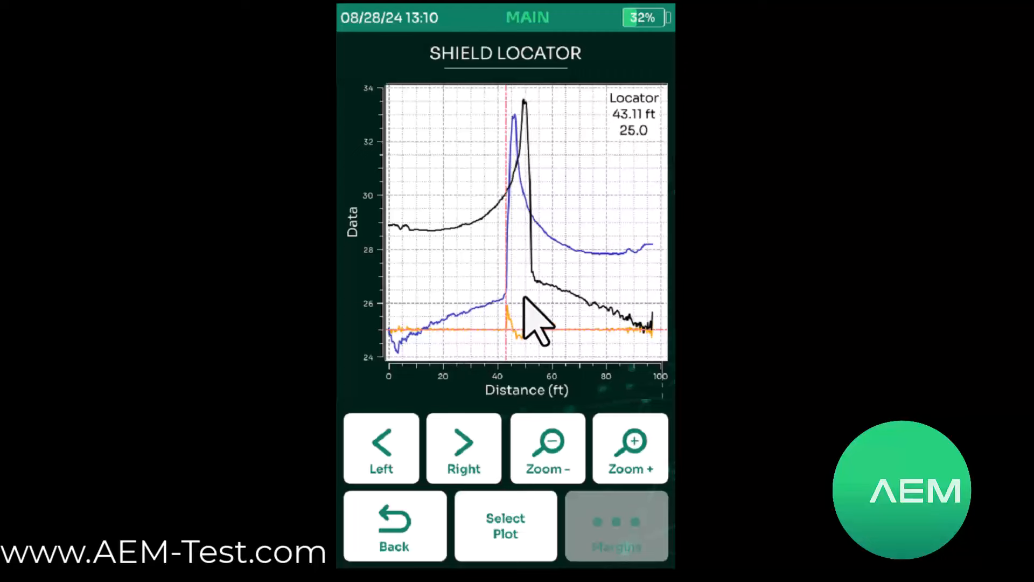
pyautogui.click(464, 447)
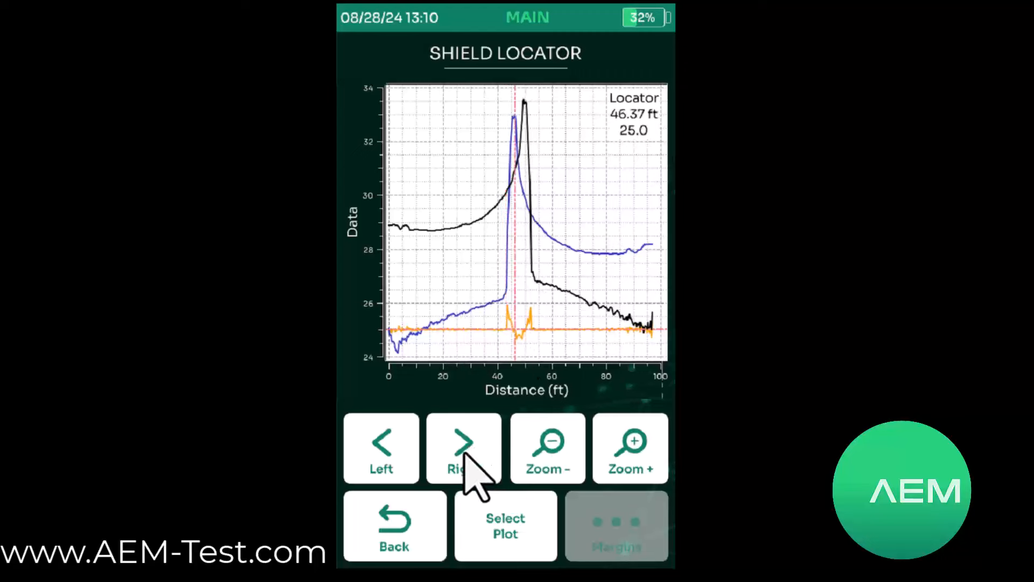
pyautogui.click(464, 448)
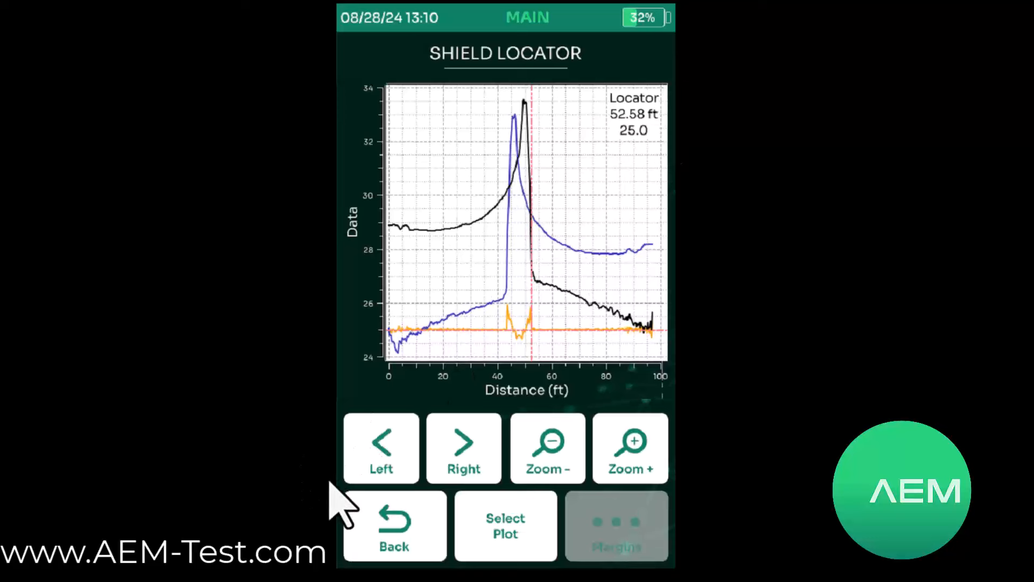
pyautogui.moveTo(486, 336)
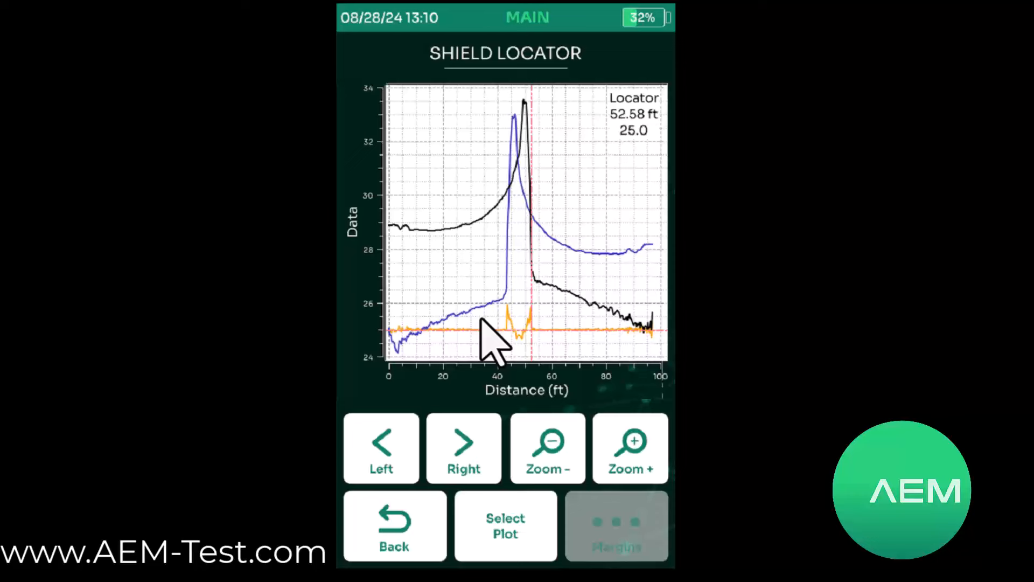
pyautogui.moveTo(505, 313)
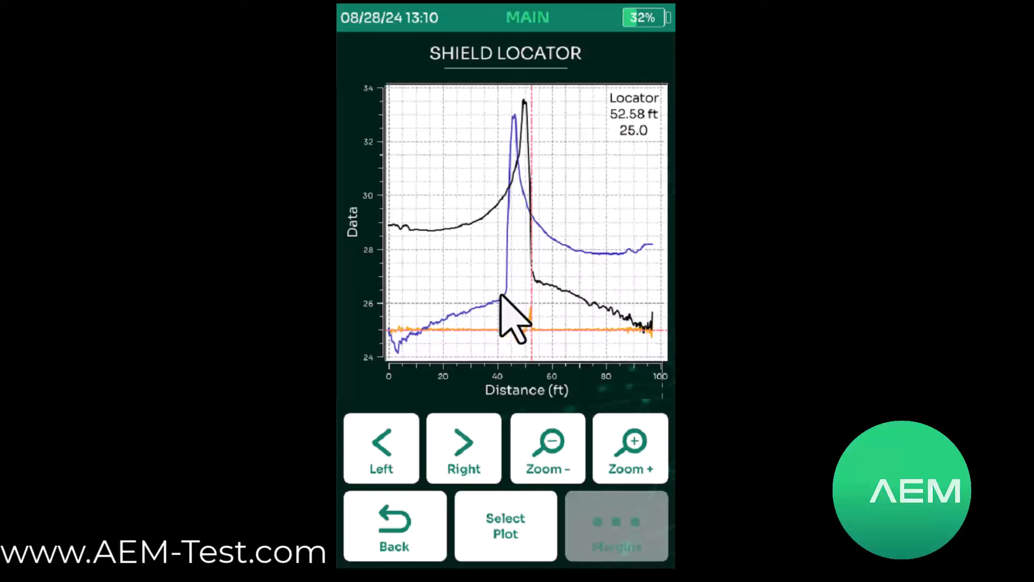